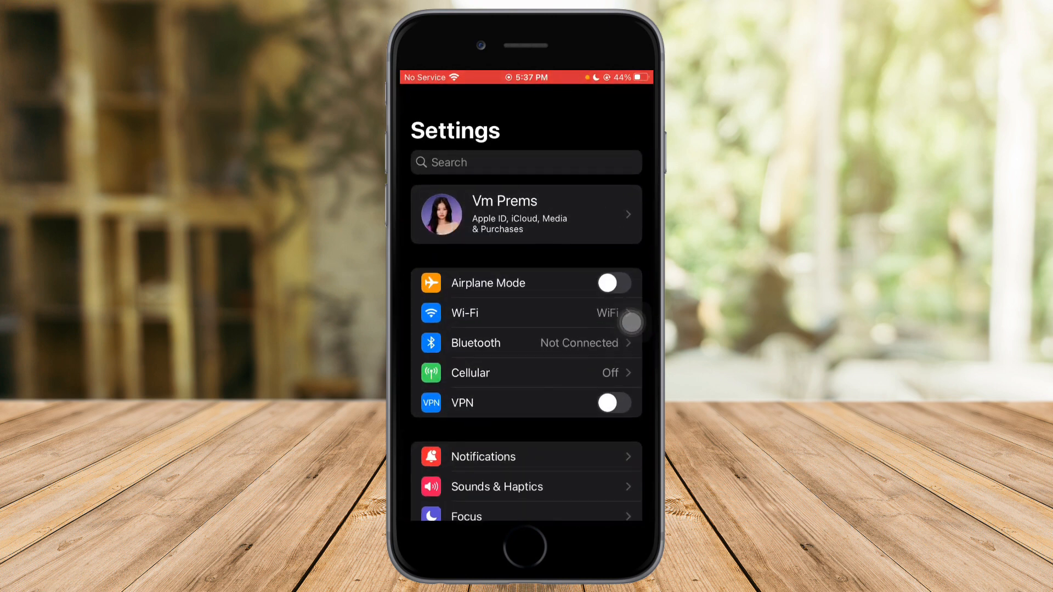
Set the Camera capture format to Most Compatible under Formats.
scroll(down, 3)
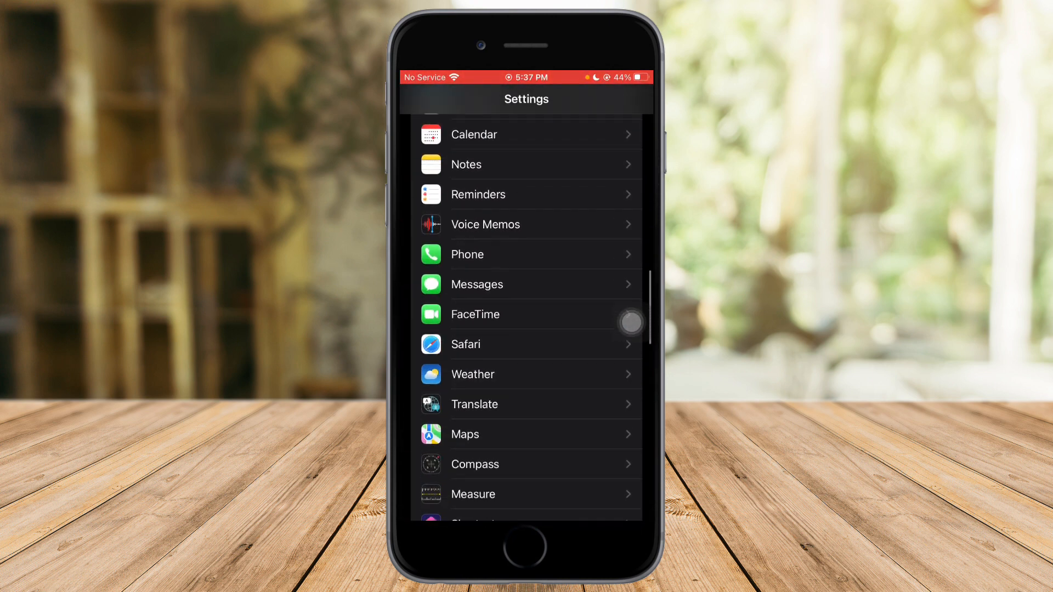
scroll(down, 3)
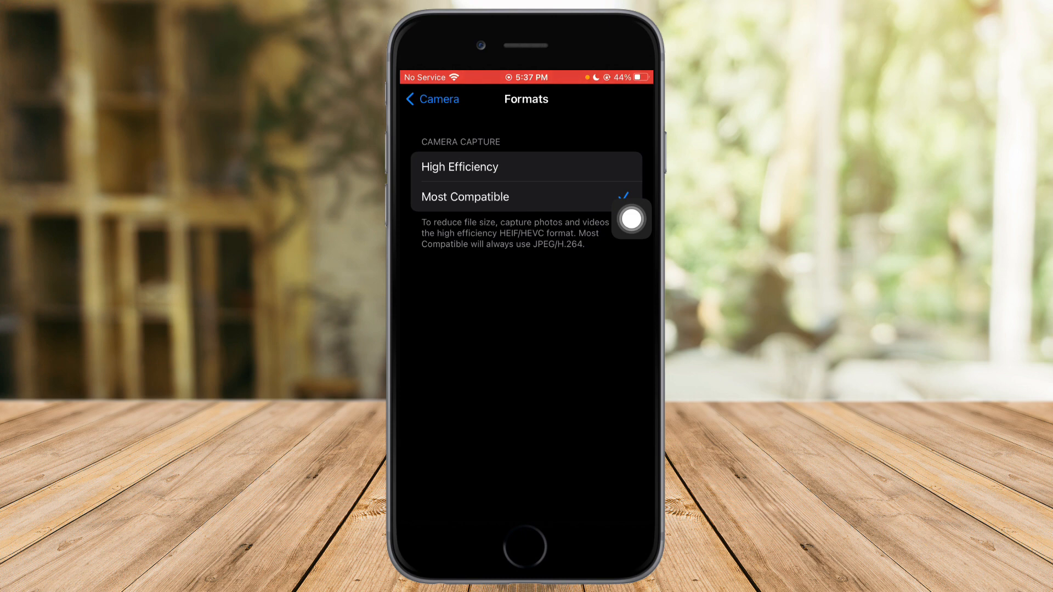
click(460, 167)
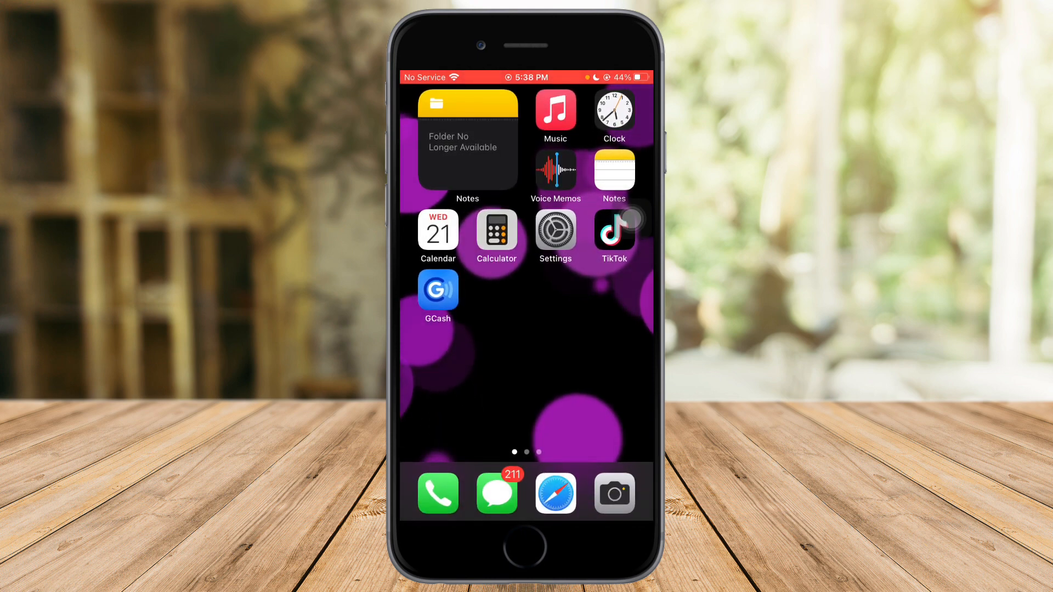
Turn HDR on in Camera and capture a photo of the grey wall.
click(612, 493)
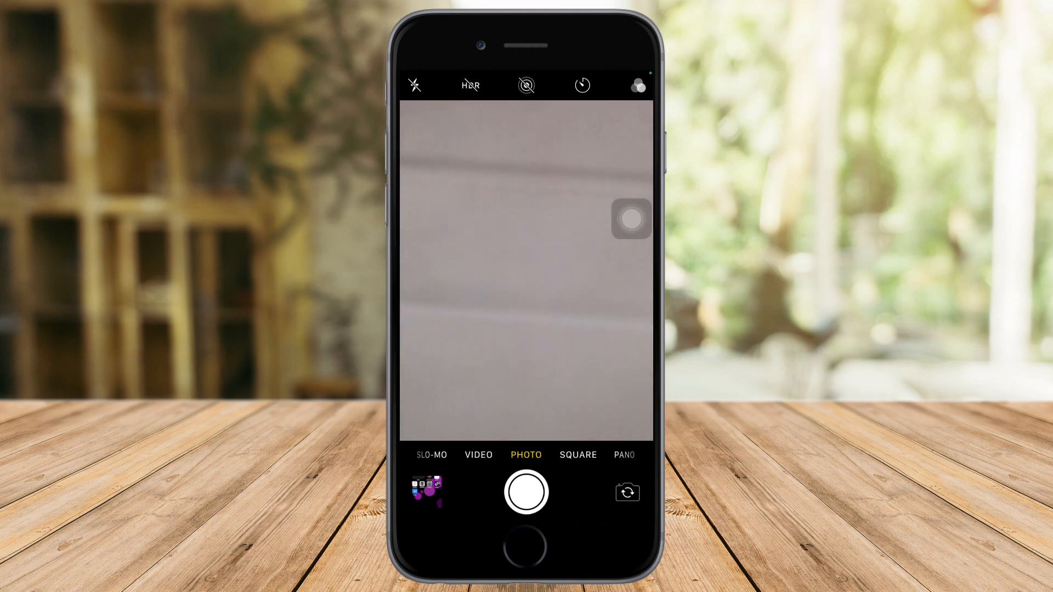
click(526, 269)
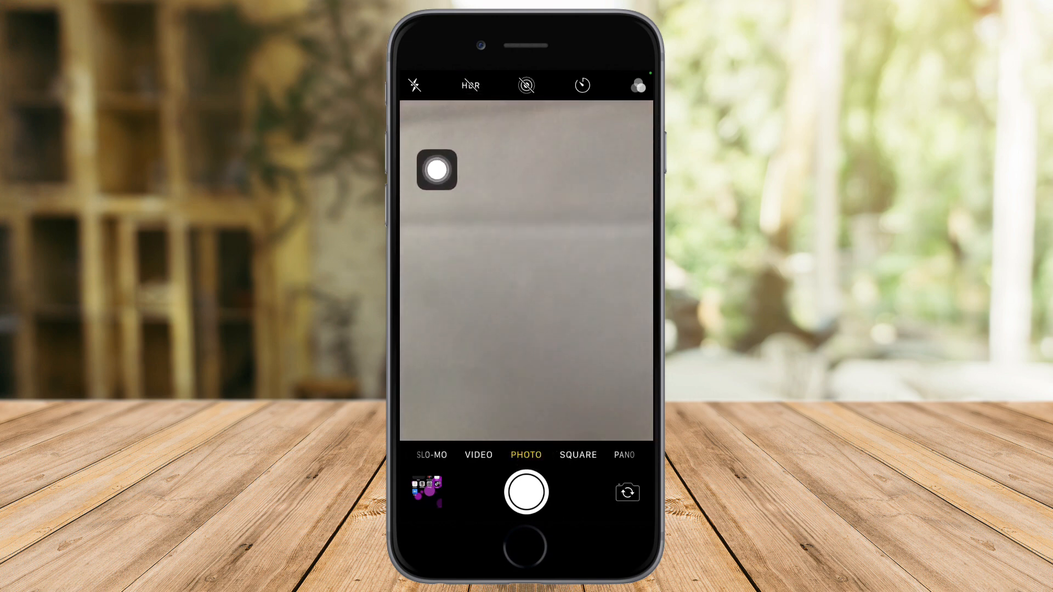
click(471, 86)
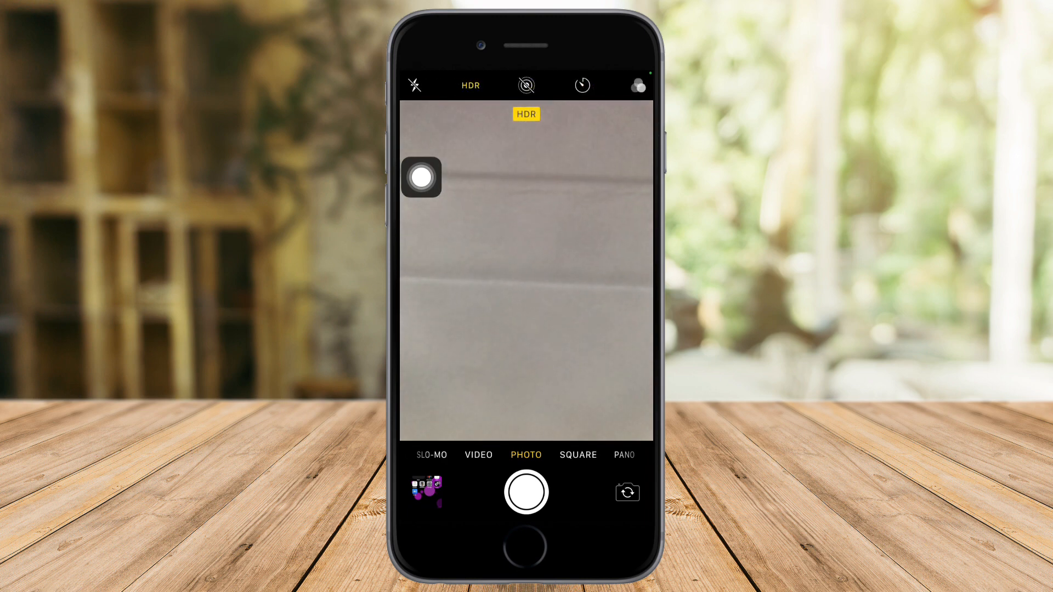
click(526, 268)
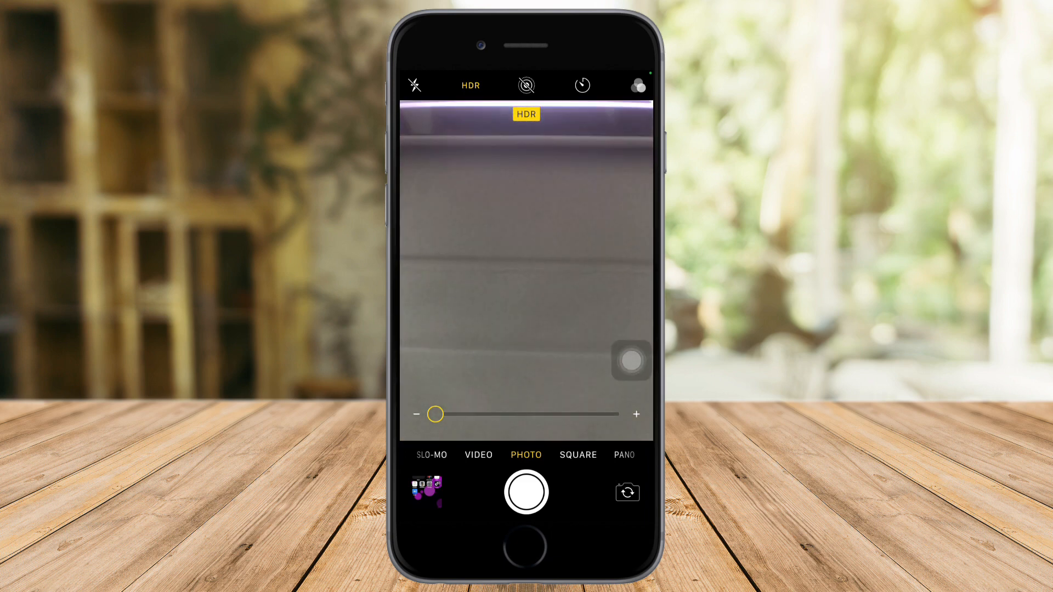
click(526, 493)
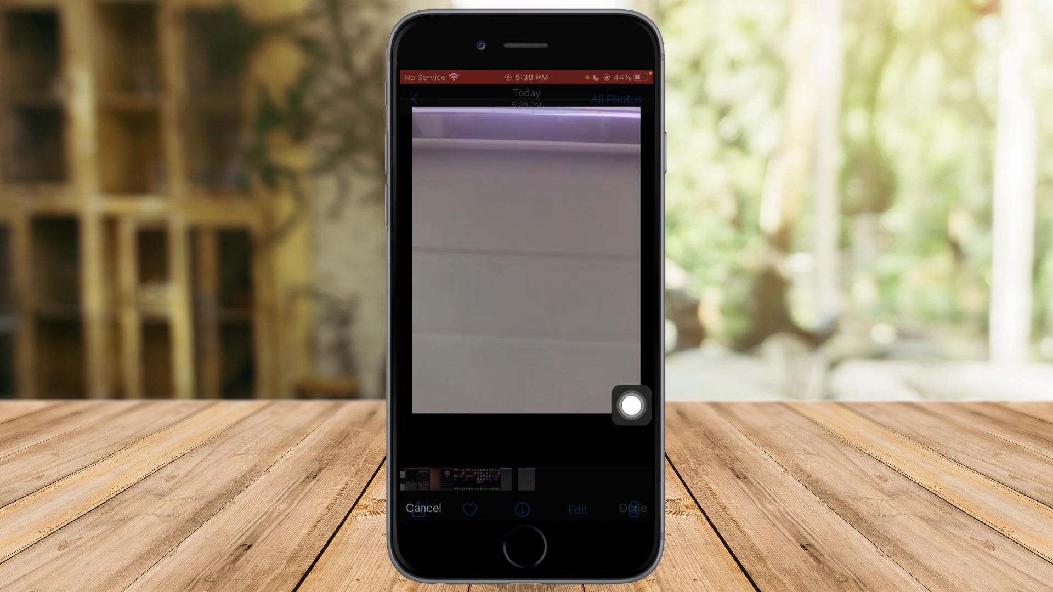
Bring the new HDR photo into the editor's crop and straighten tools.
click(576, 508)
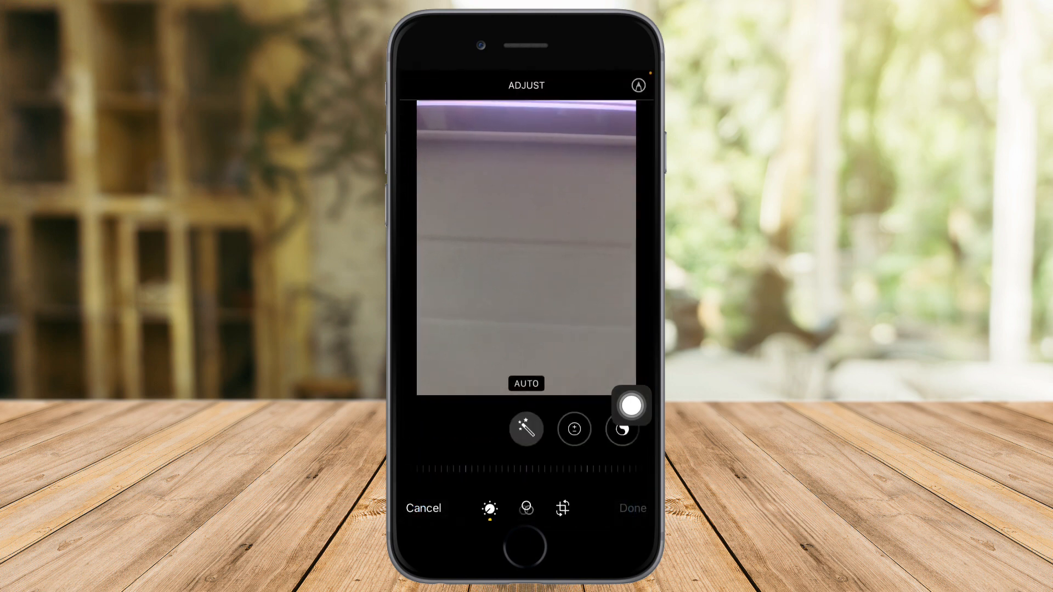
click(562, 508)
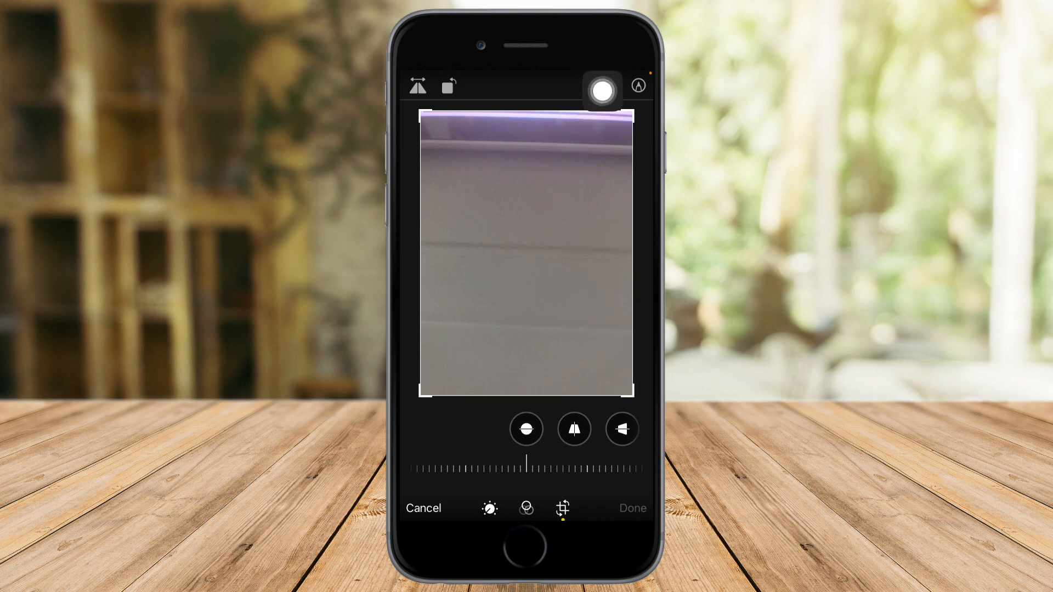
Crop the photo to the 3:5 preset ratio and save the edit with Done.
click(603, 86)
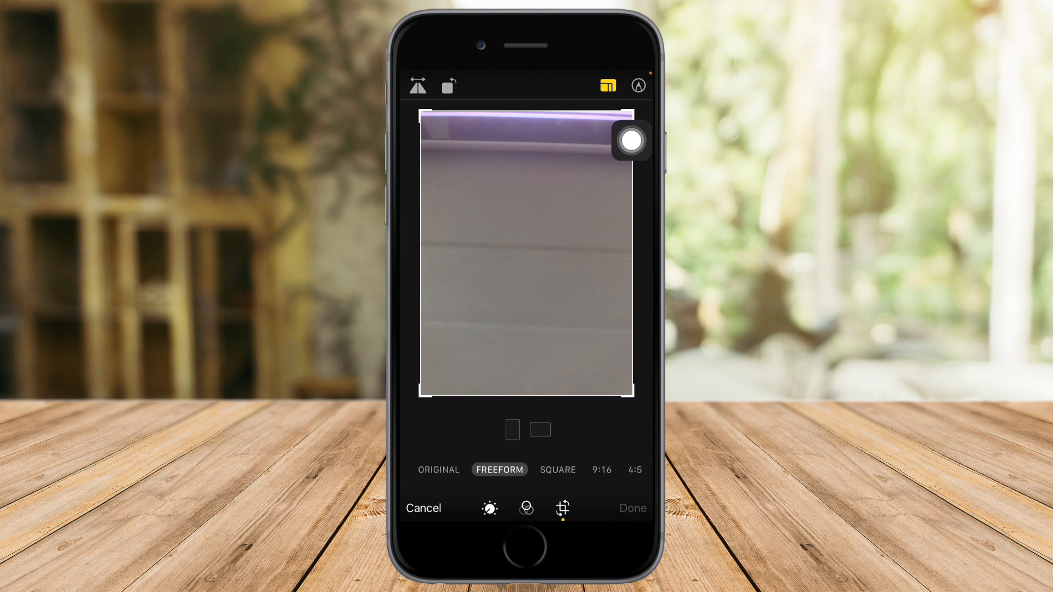
drag(632, 142, 632, 356)
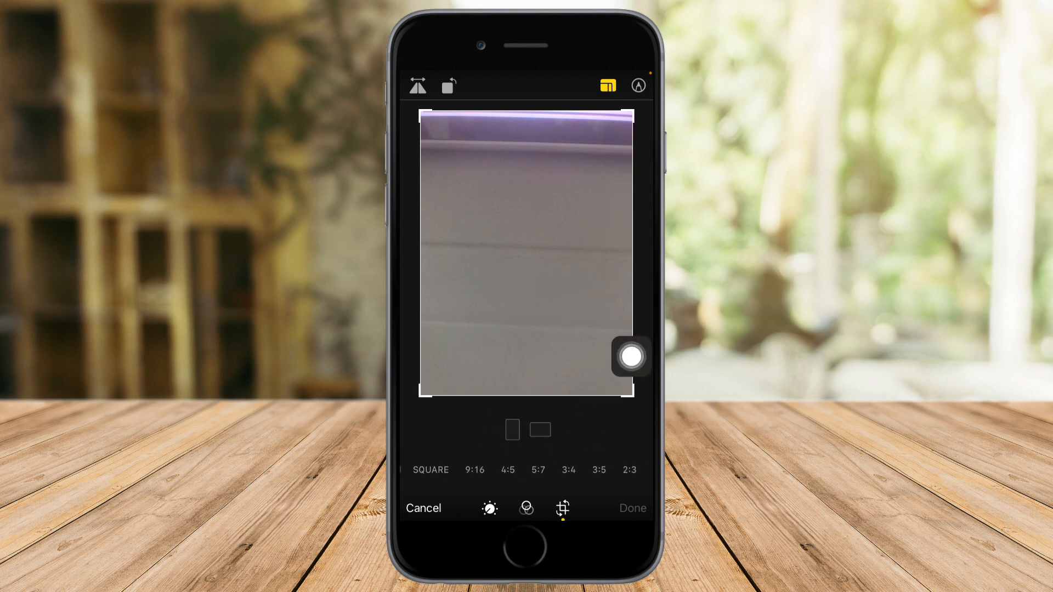
click(597, 469)
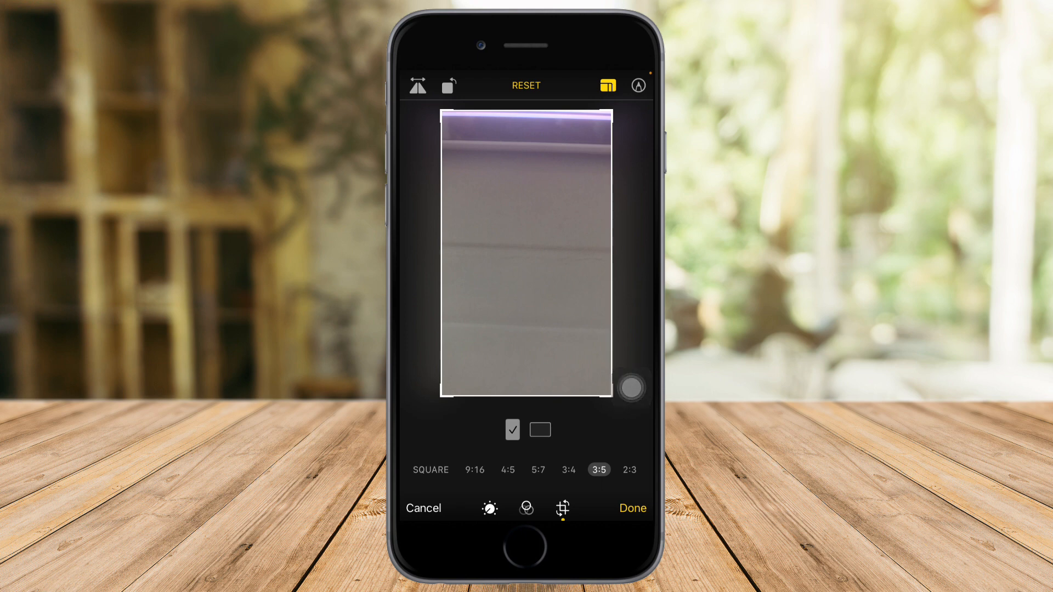
click(631, 508)
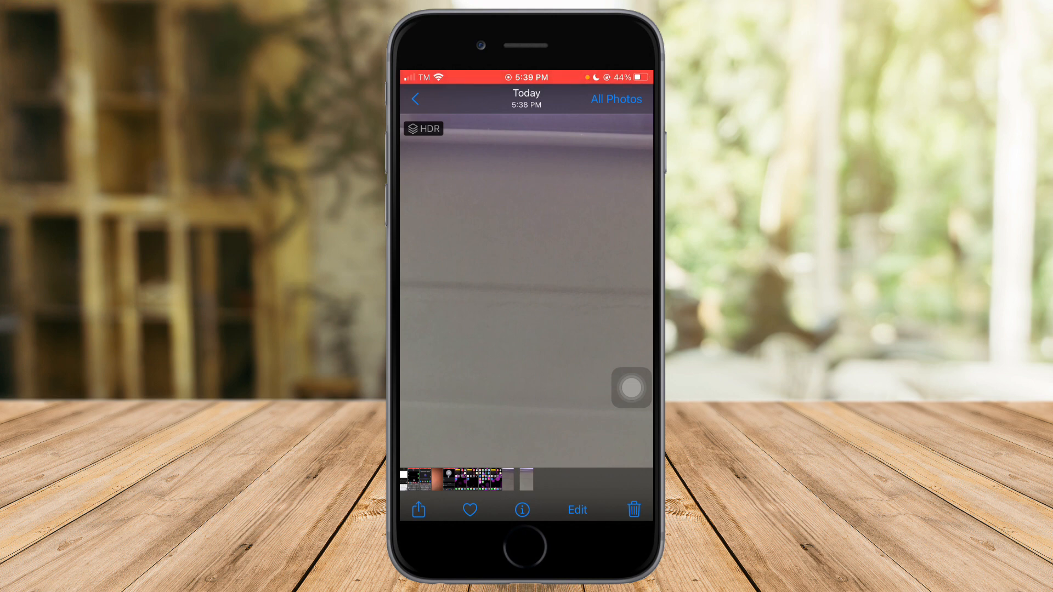
Preview the cropped photo via Use as Wallpaper with Perspective Zoom off.
drag(632, 388, 542, 301)
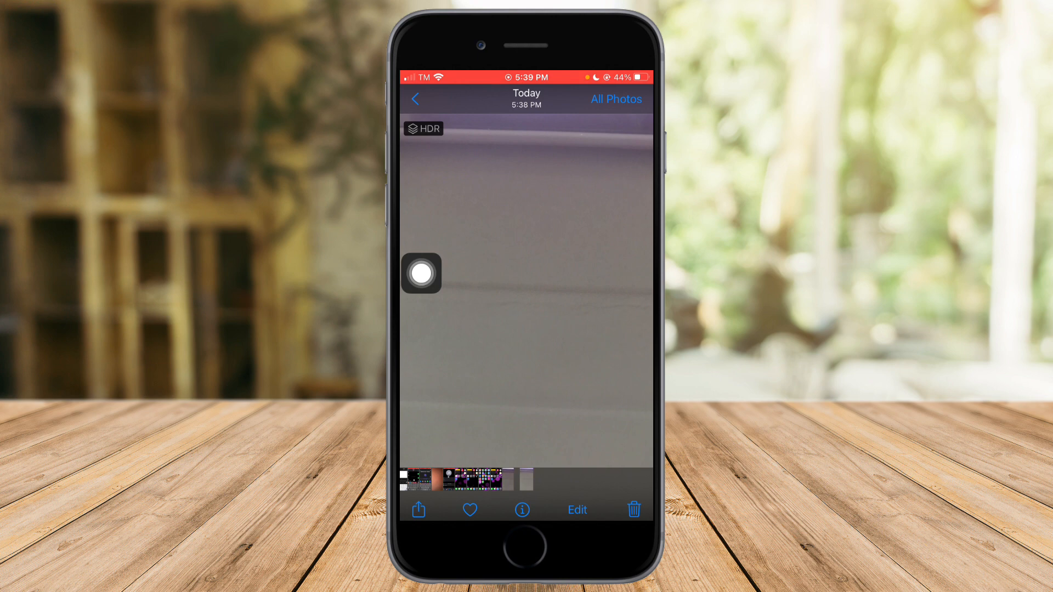
click(418, 510)
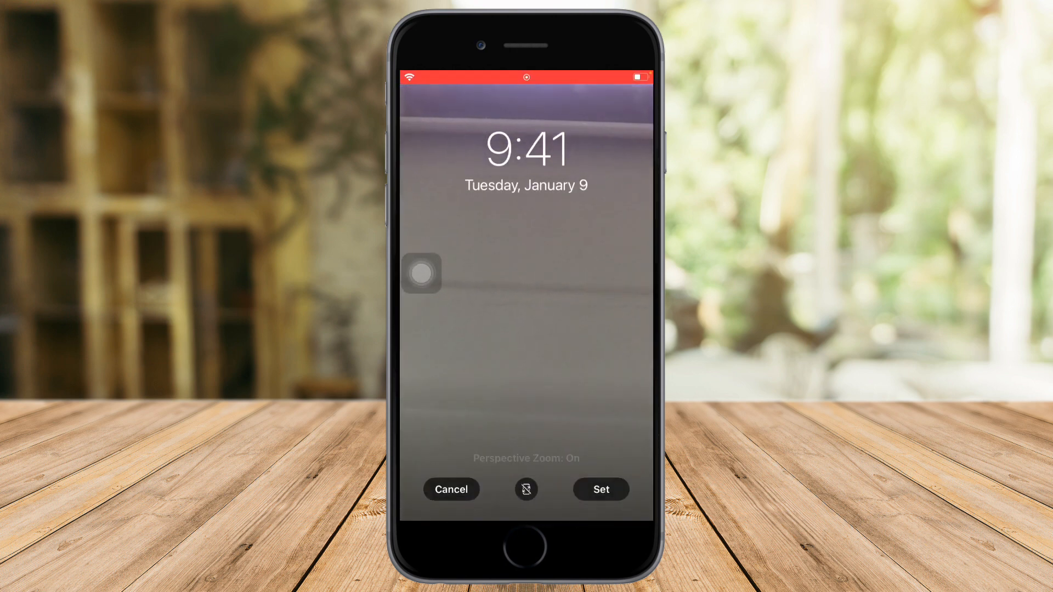
click(526, 489)
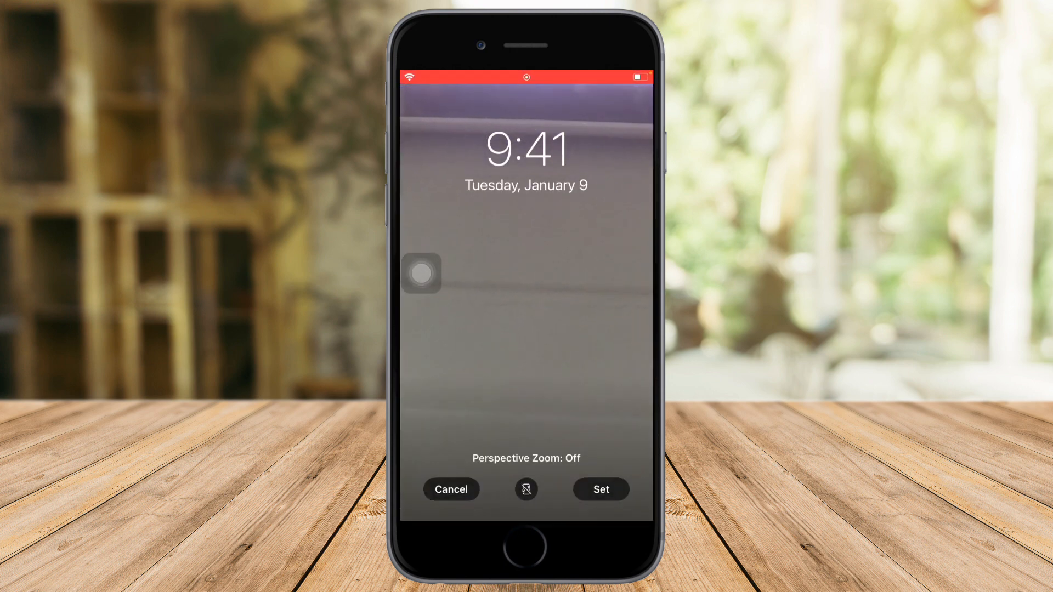